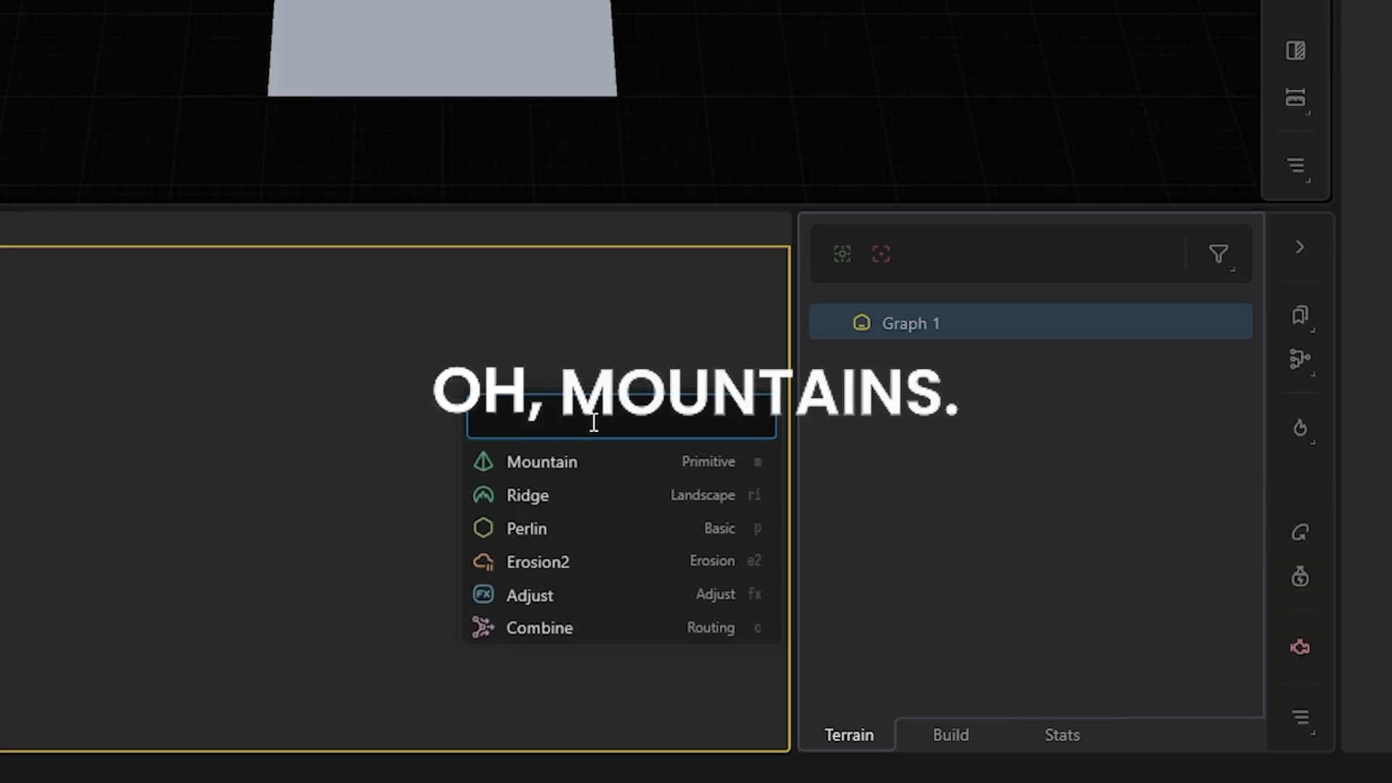
Step: Add Mountain and Canyon terrain nodes, then a Perlin noise node to the graph
click(540, 461)
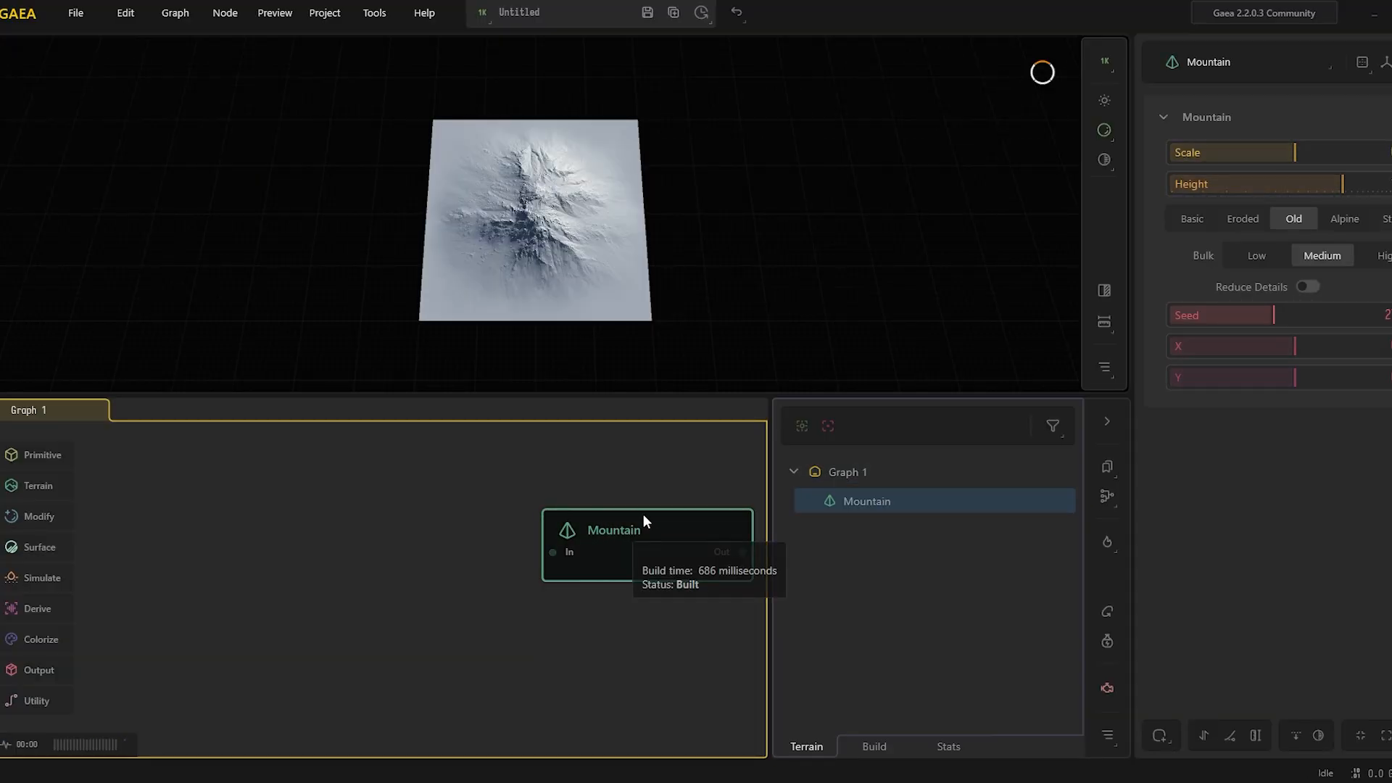
drag(646, 543, 465, 543)
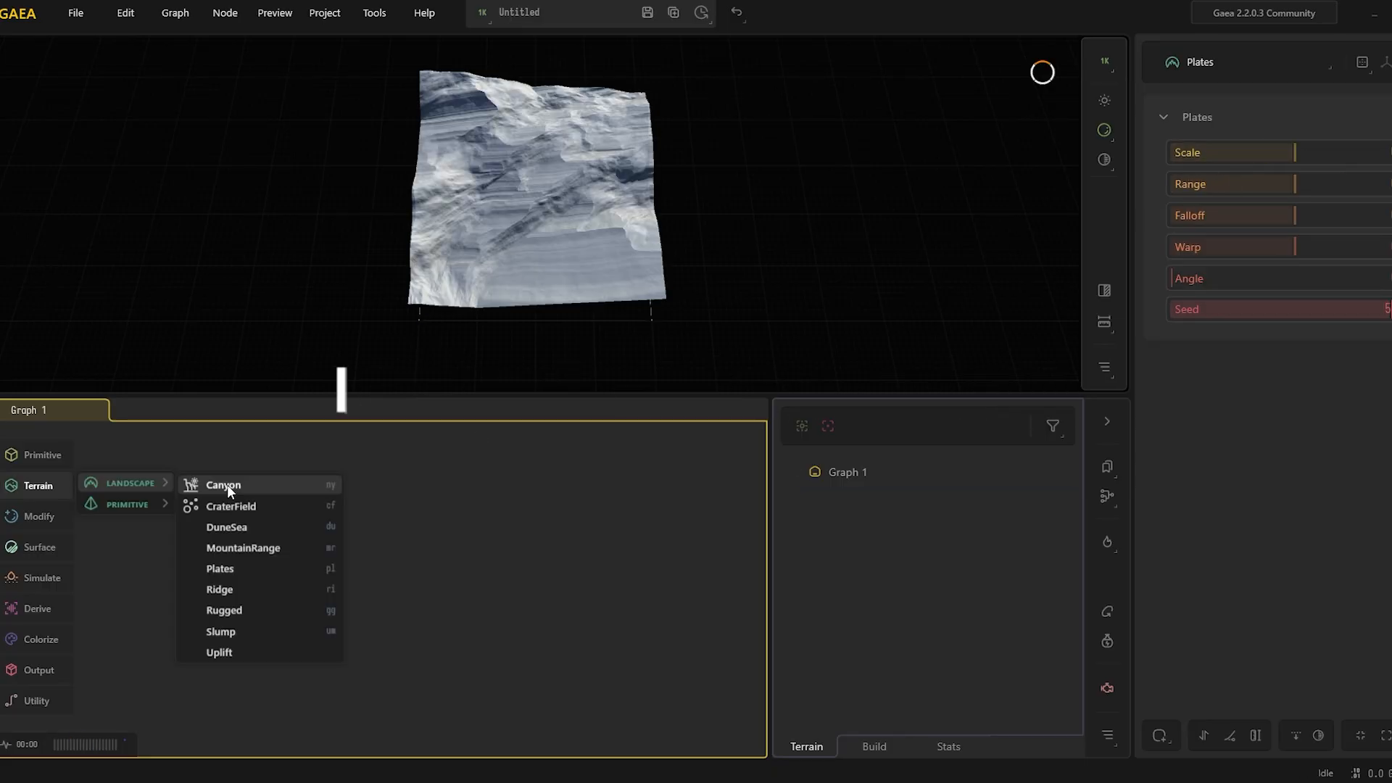
click(222, 484)
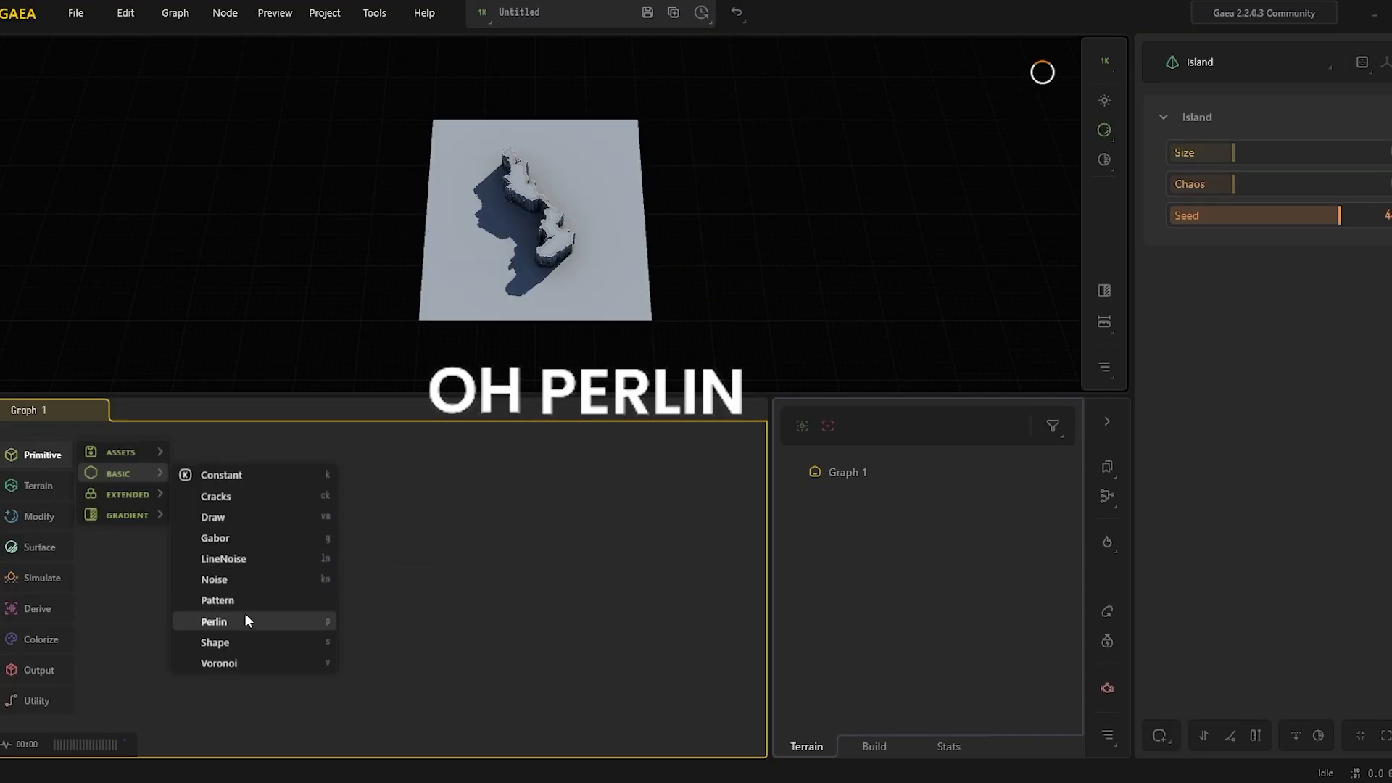
click(213, 621)
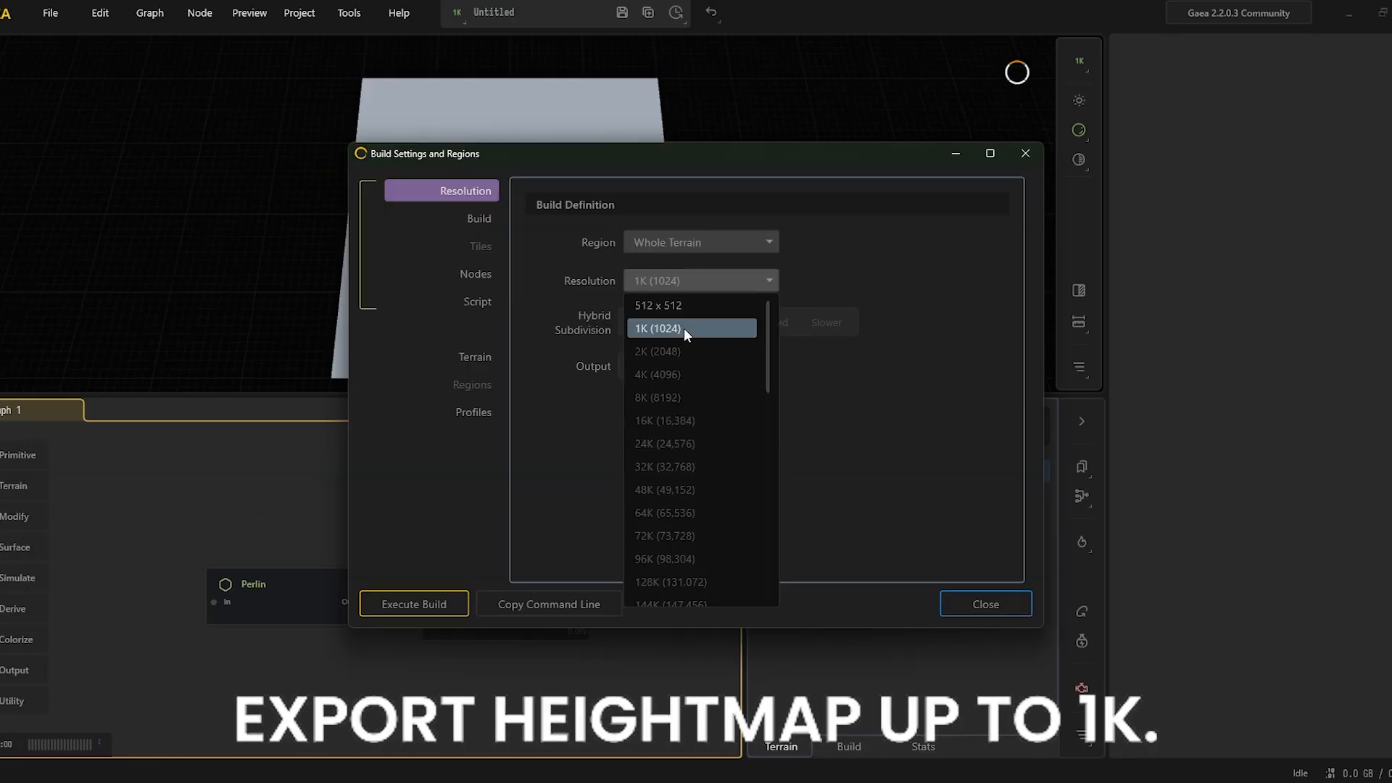
Step: Keep the build resolution at 1K (1024) in Build Settings
click(657, 329)
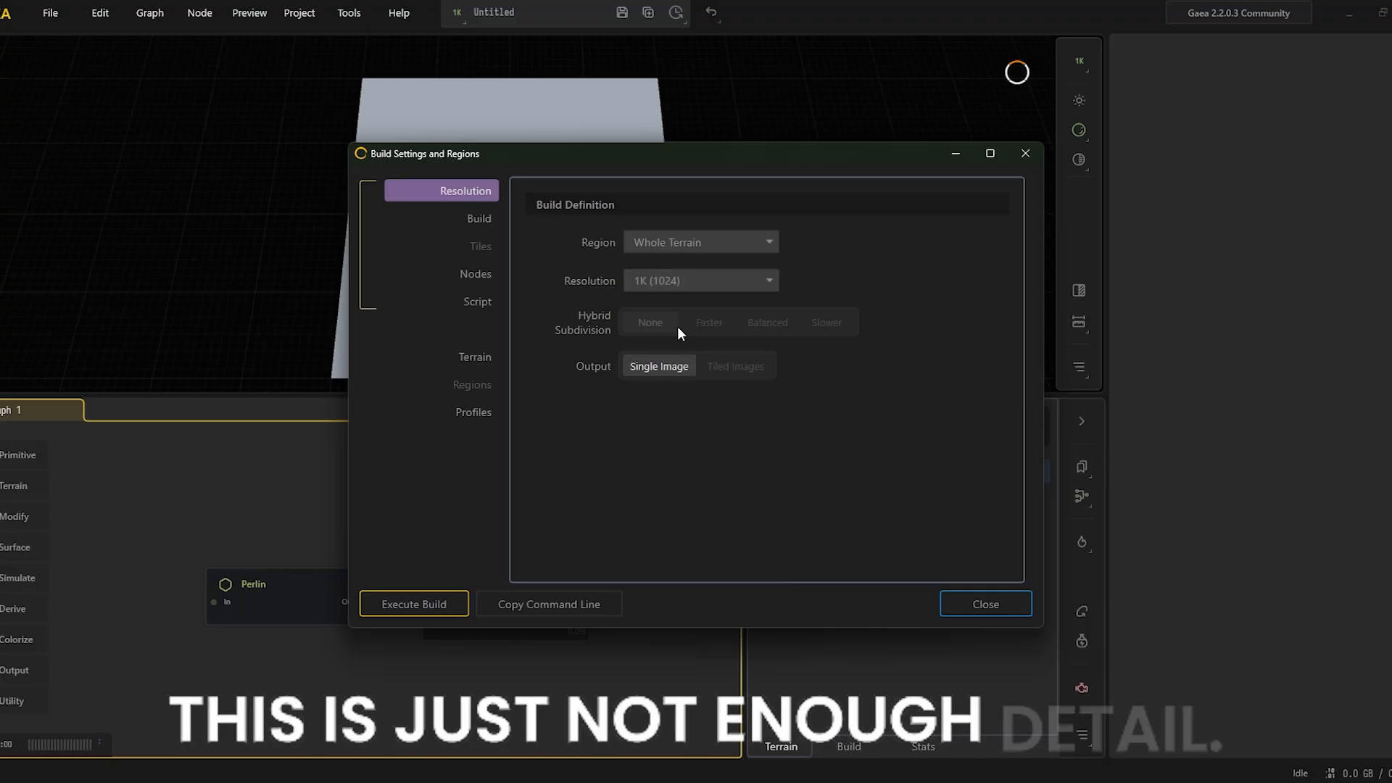